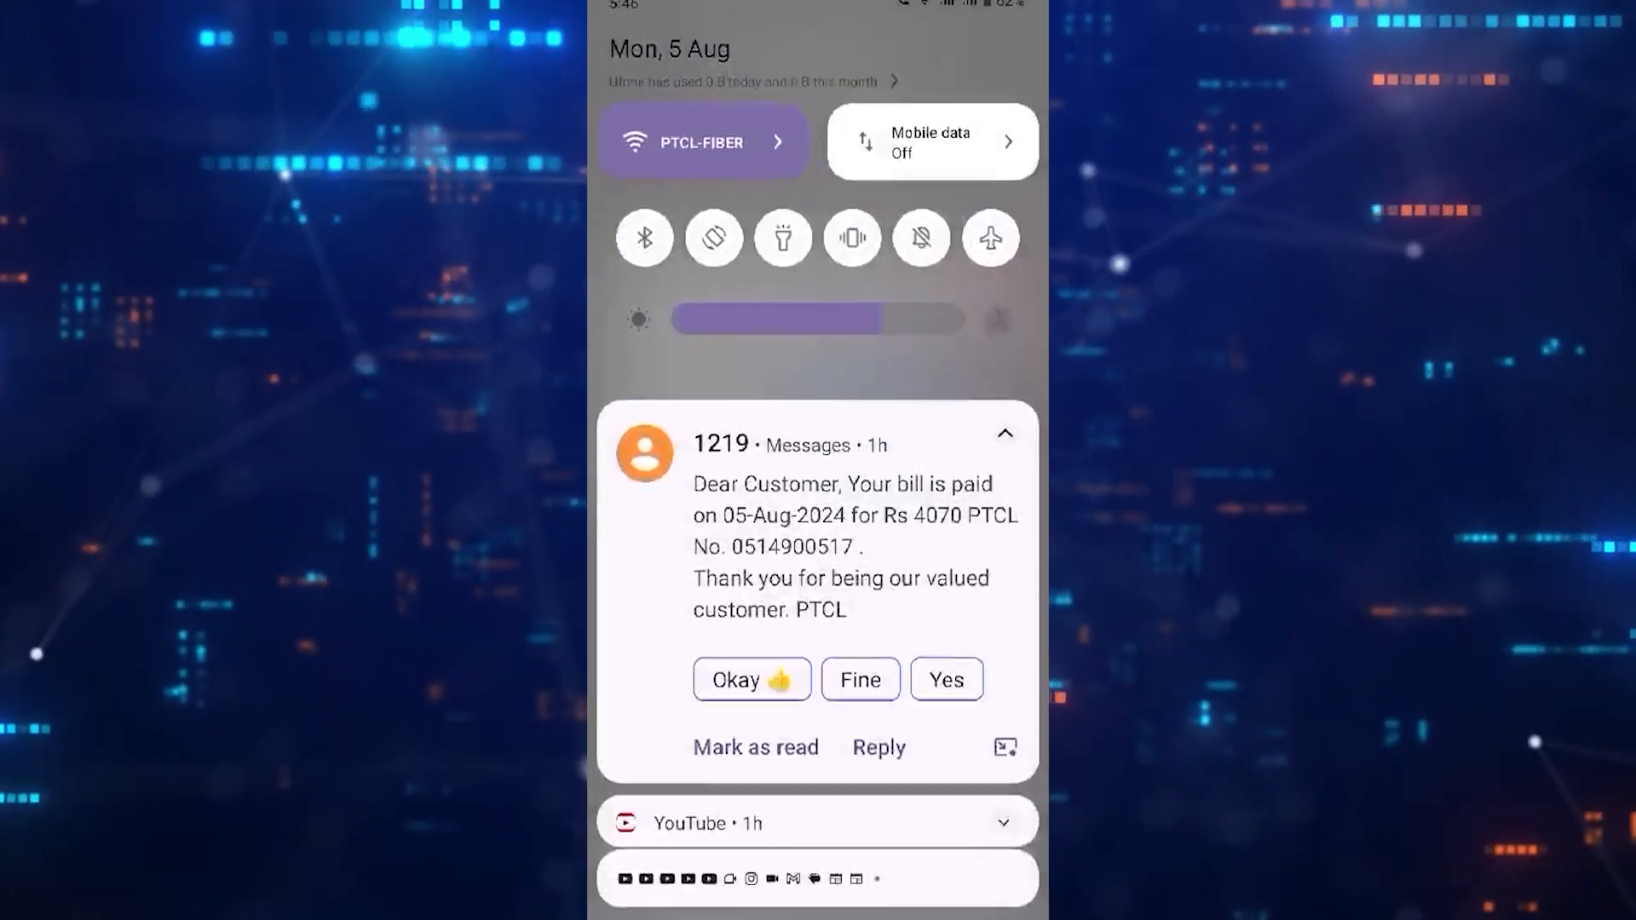
- Expand the full Quick Settings panel, then dismiss it back to the home screen
{"action": "scroll", "scroll_direction": "down", "scroll_amount": 3}
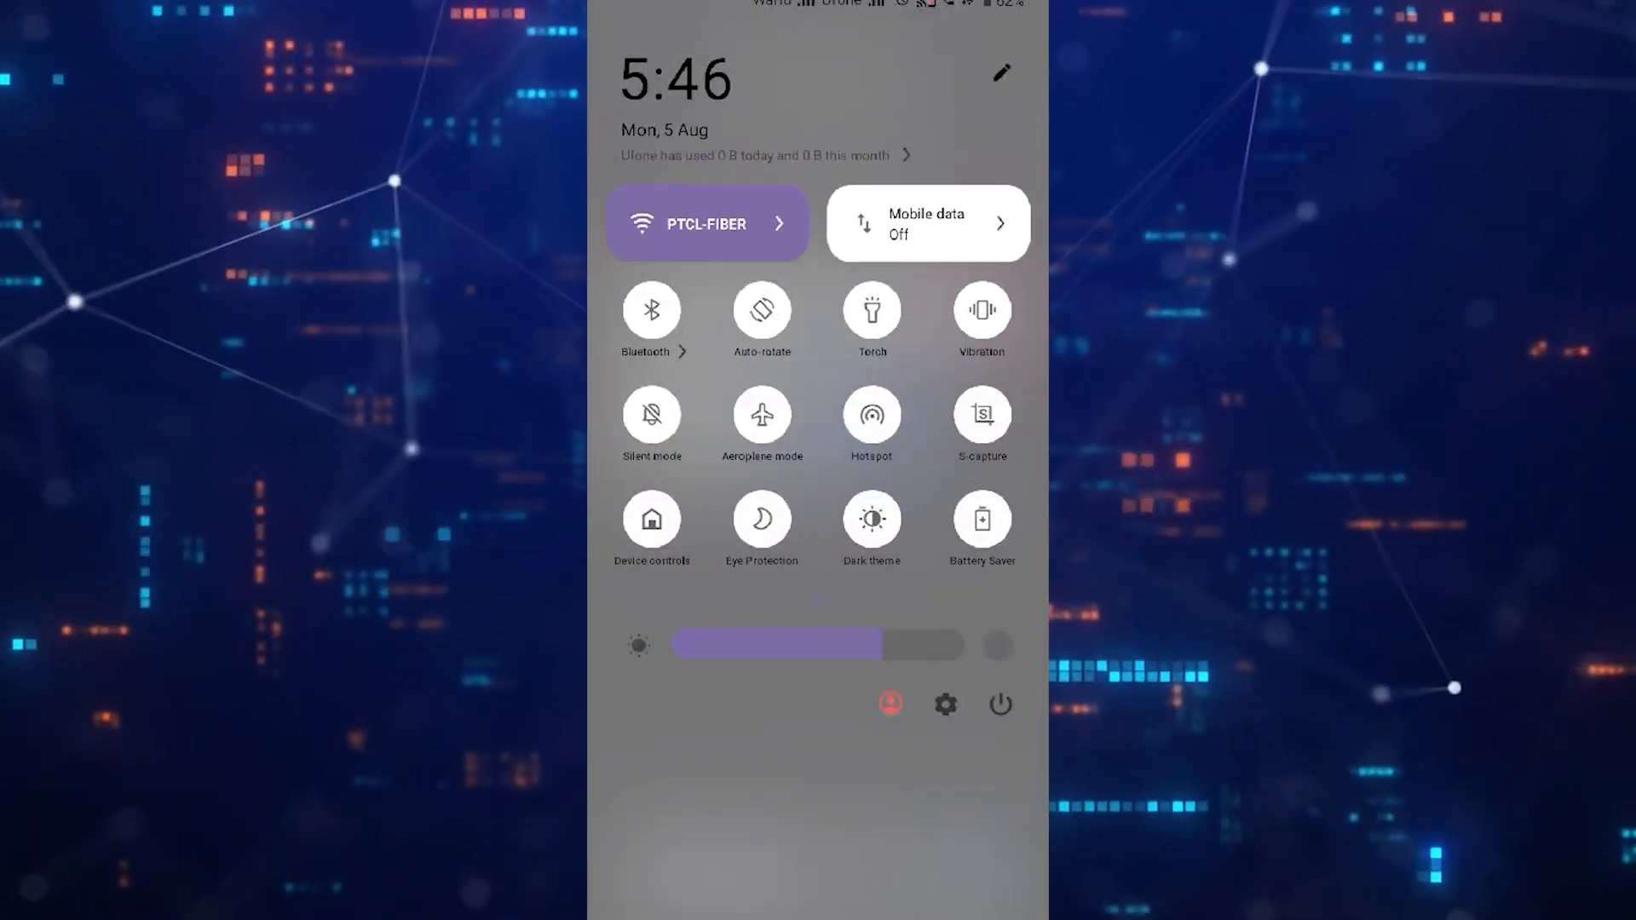
{"action": "scroll", "scroll_direction": "left", "scroll_amount": 3}
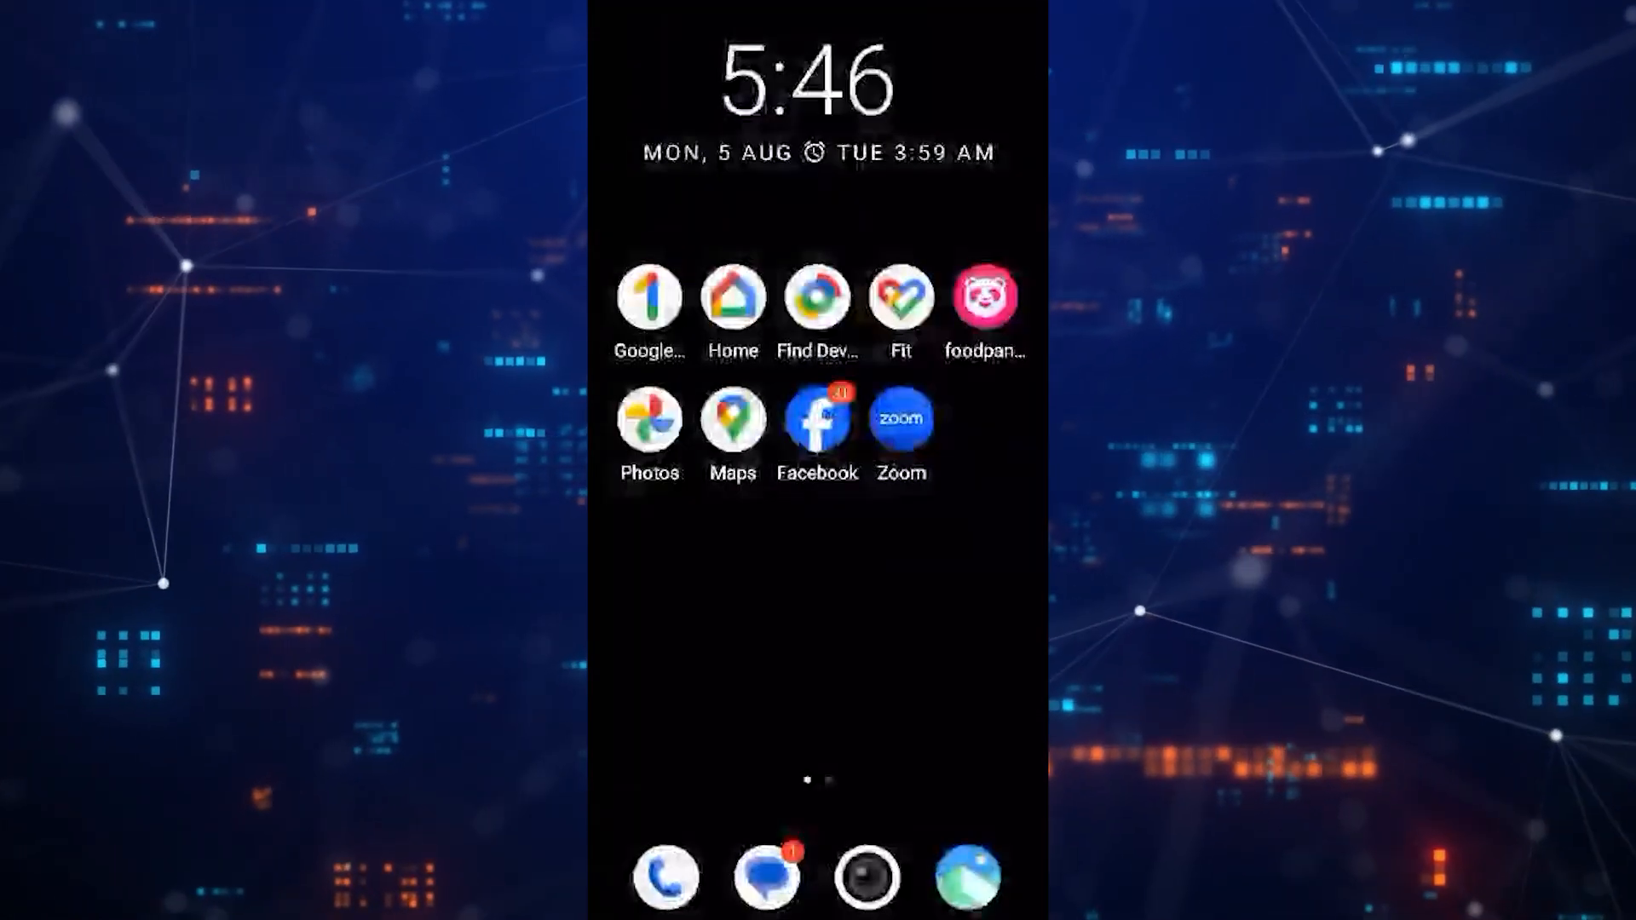
- Briefly launch the Camera, then open Play Store from the app drawer
{"action": "left_click", "coordinate": [866, 877]}
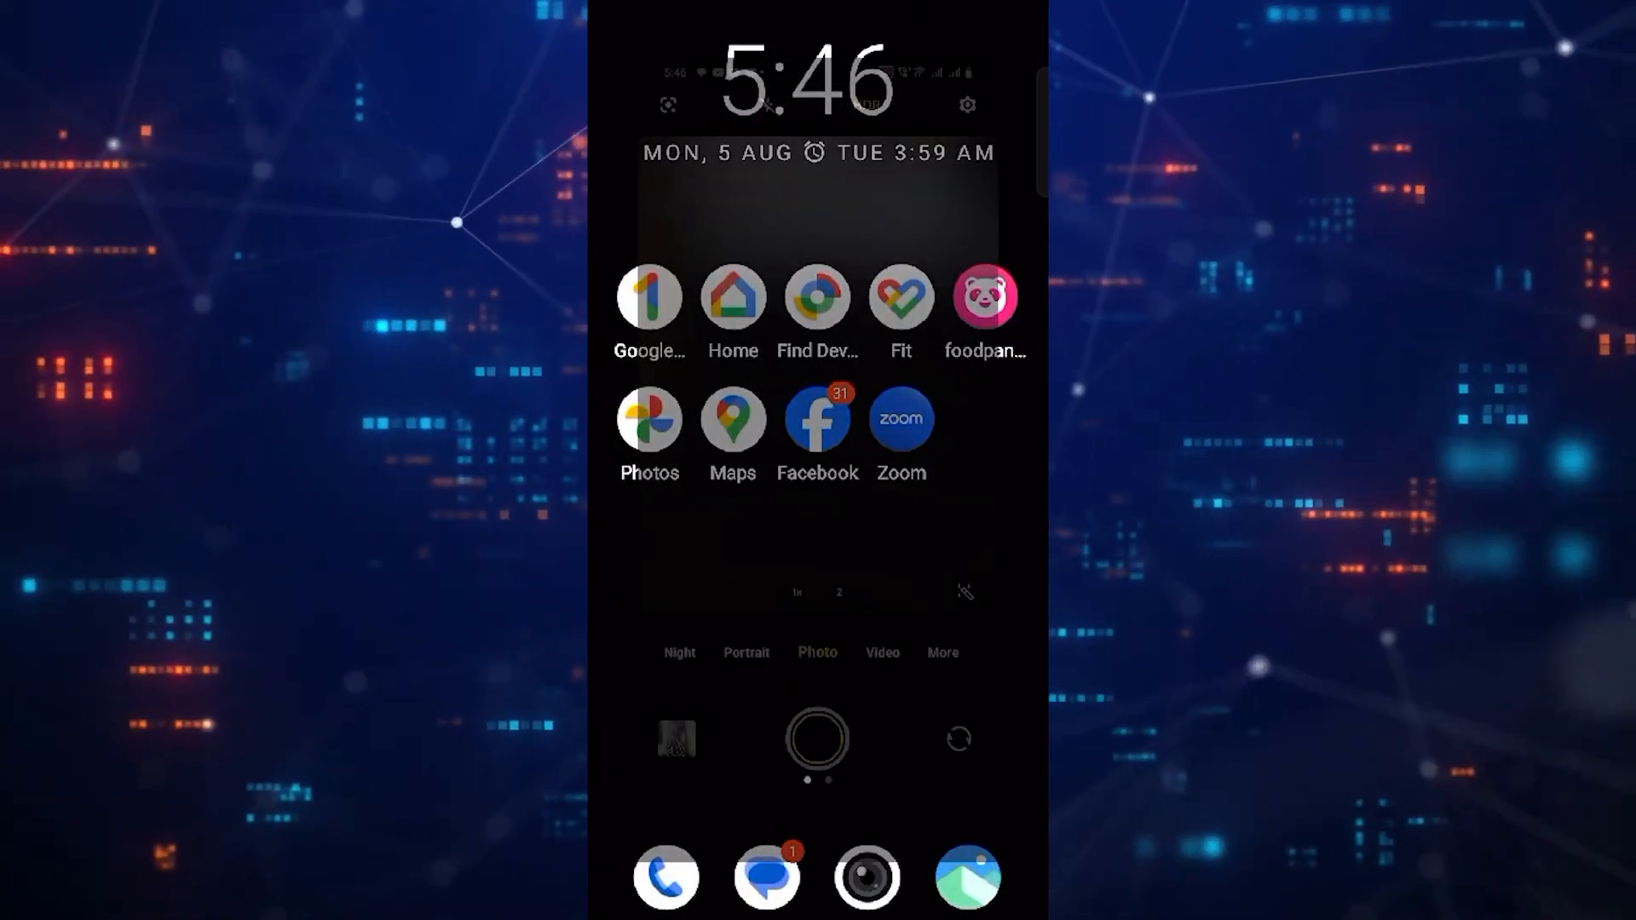
{"action": "left_click", "coordinate": [865, 877]}
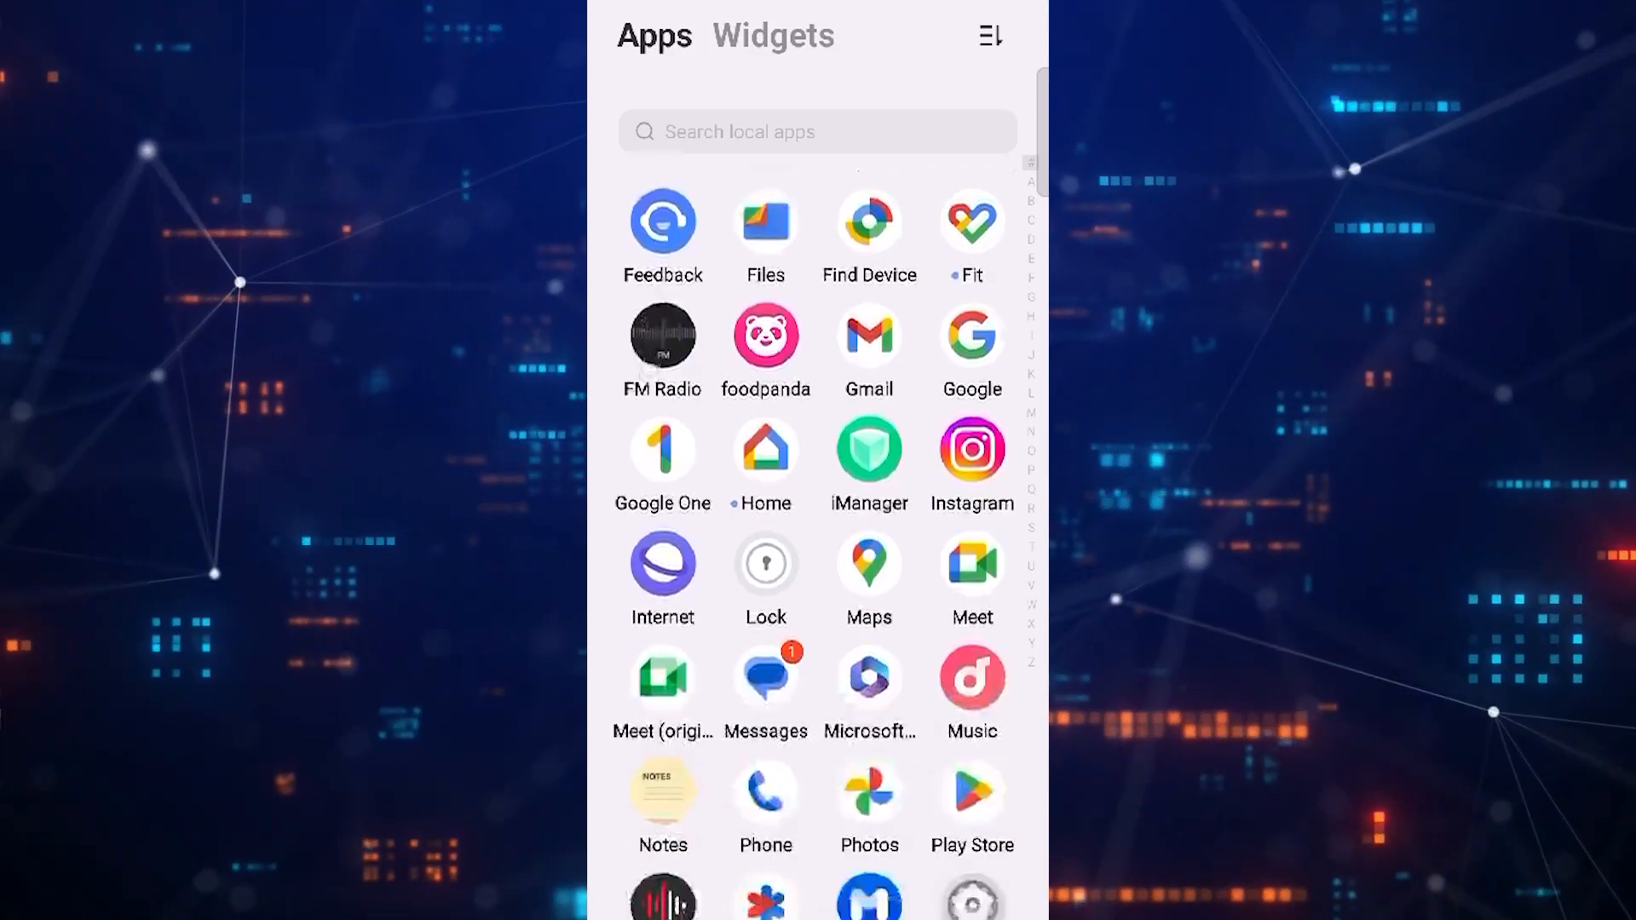
{"action": "scroll", "scroll_direction": "down", "scroll_amount": 3}
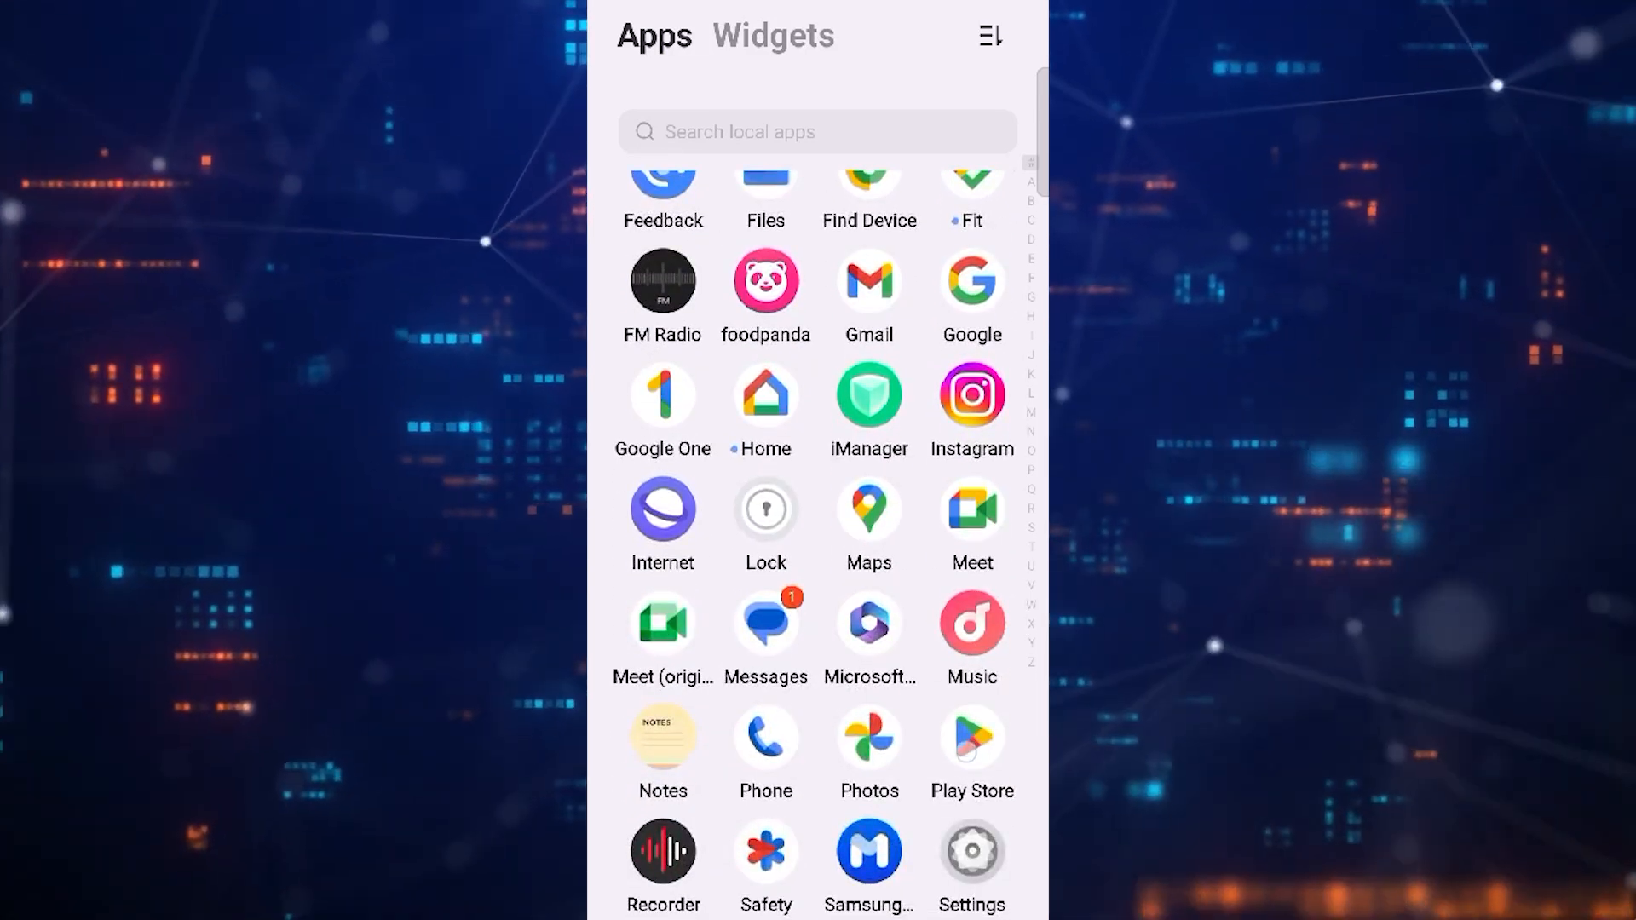
{"action": "left_click", "coordinate": [970, 741]}
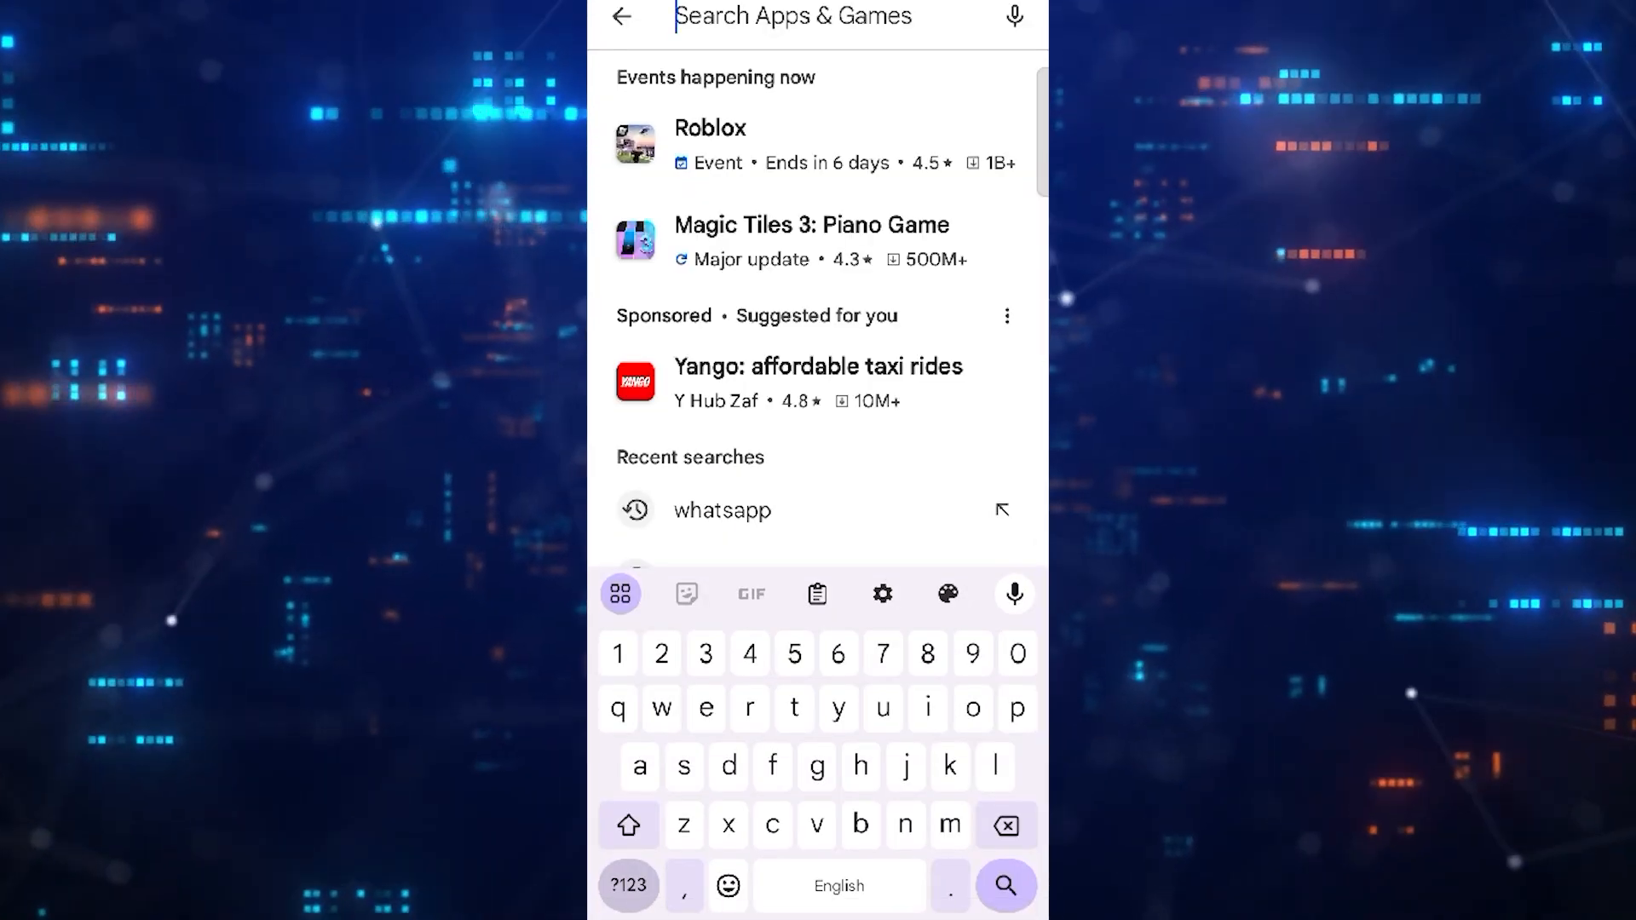
- Search Play Store for 'qr code scanner' and scroll through the app results
{"action": "type", "text": "qr"}
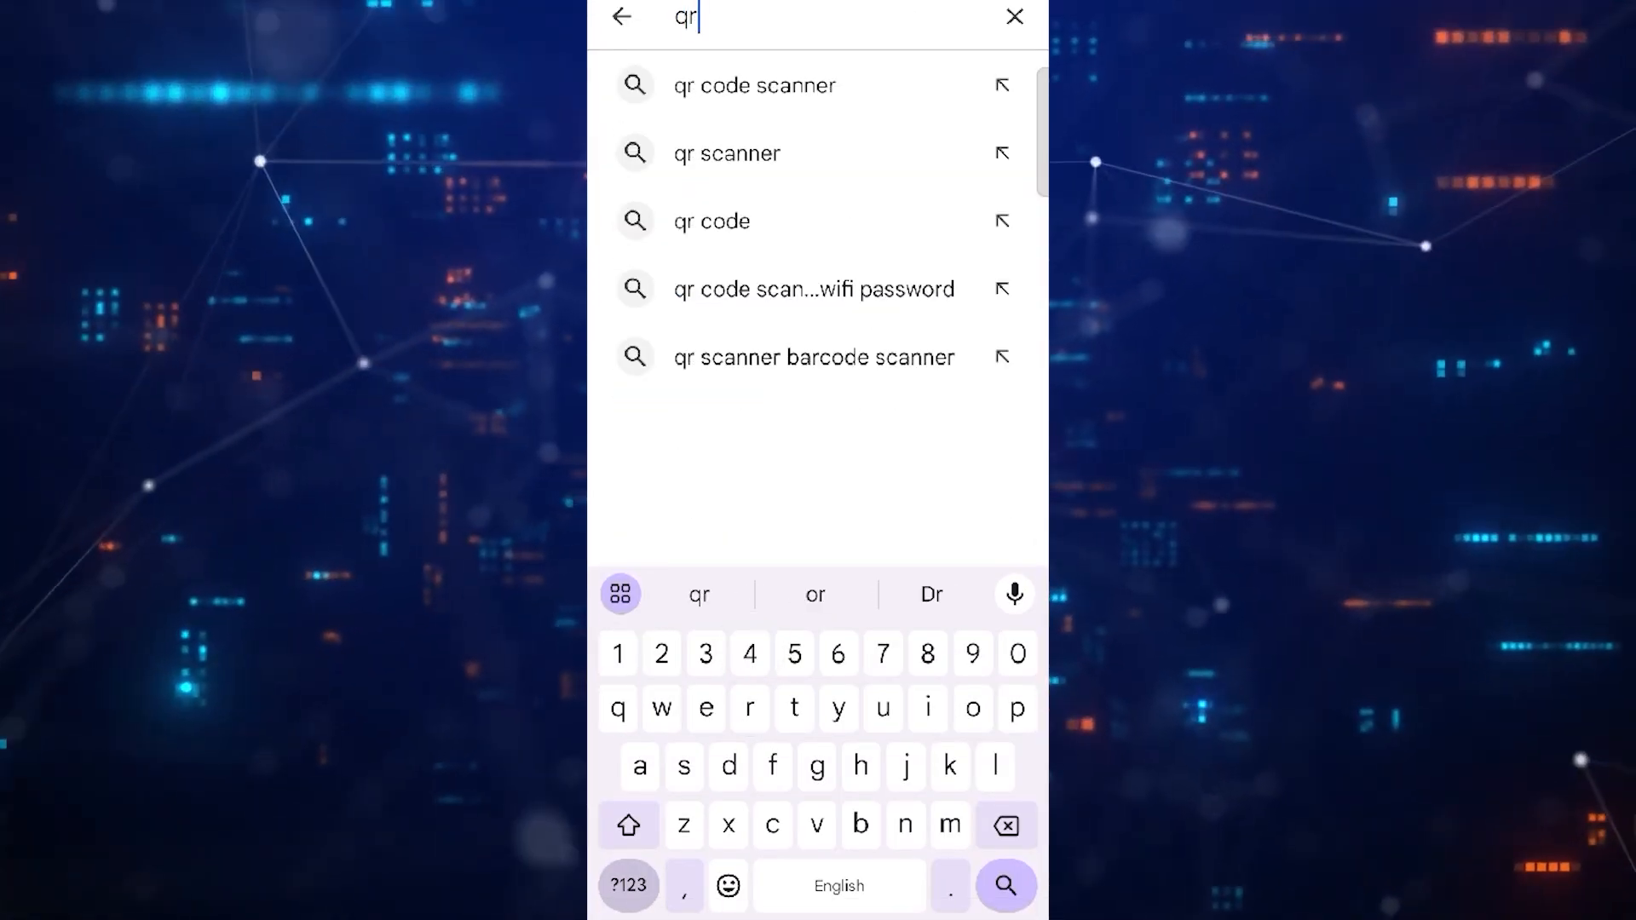
{"action": "left_click", "coordinate": [755, 84]}
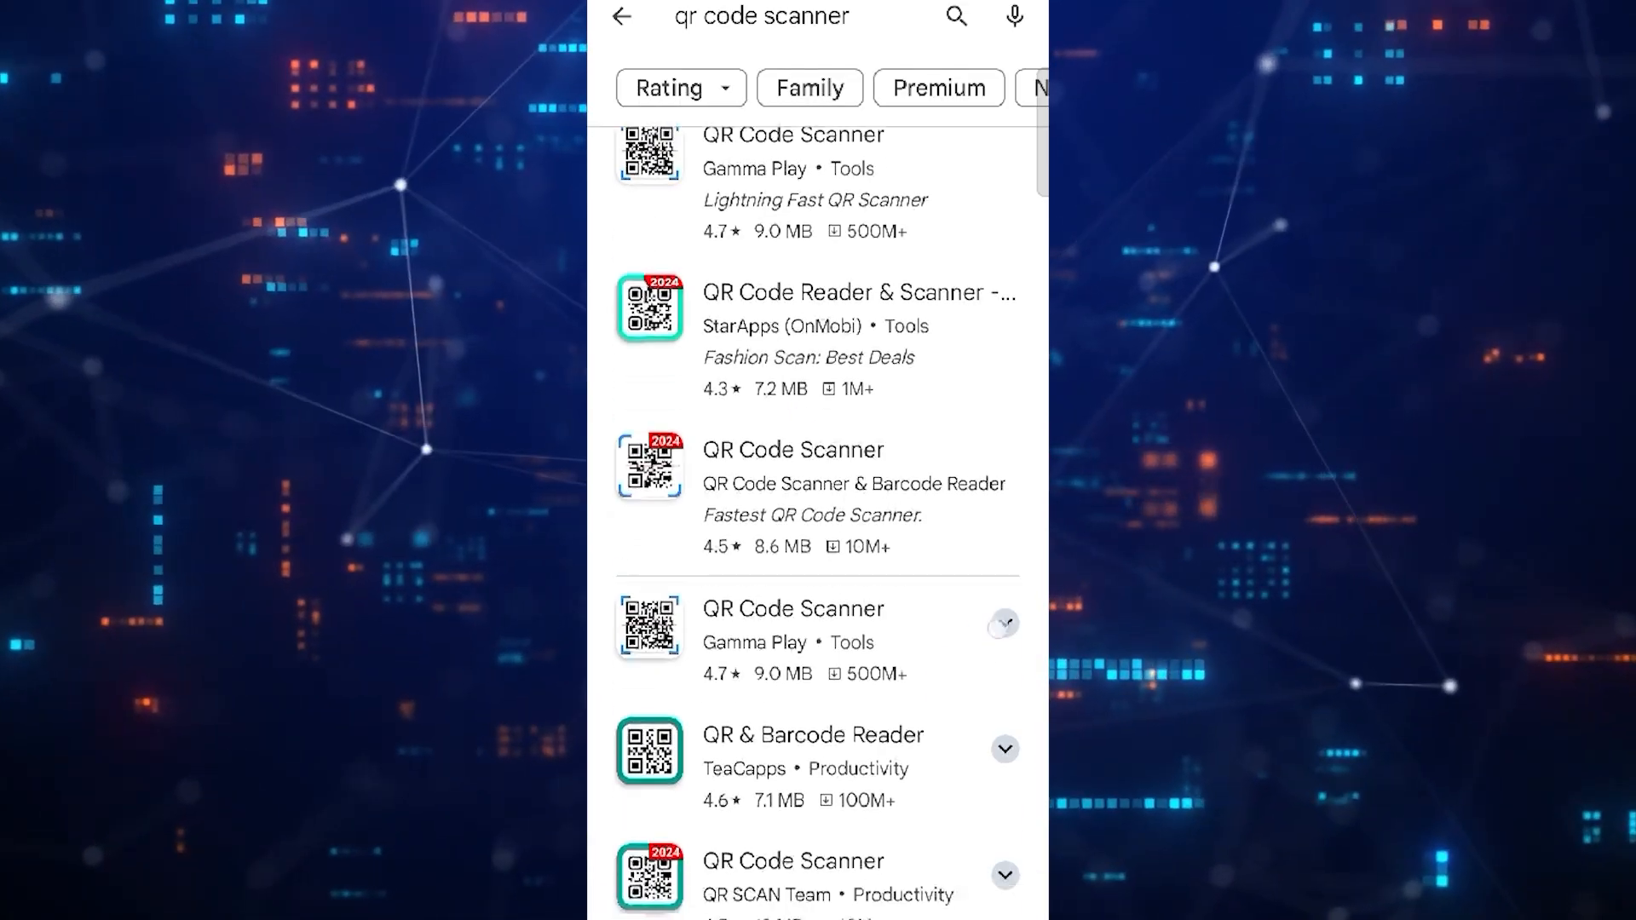
{"action": "scroll", "scroll_direction": "down", "scroll_amount": 3}
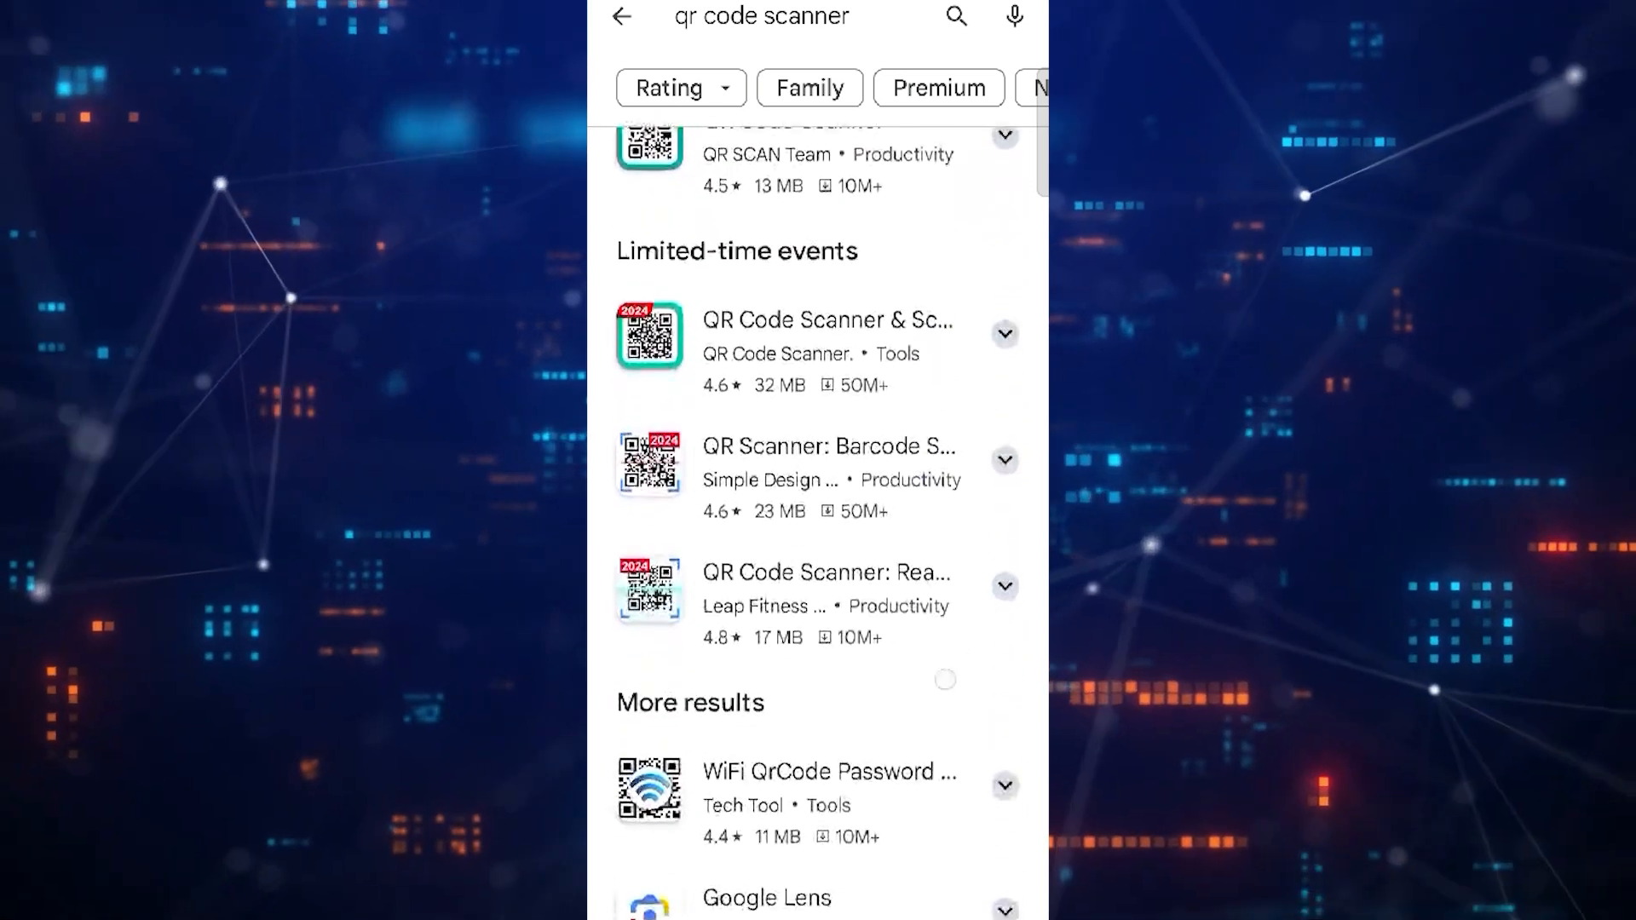
{"action": "scroll", "scroll_direction": "down", "scroll_amount": 3}
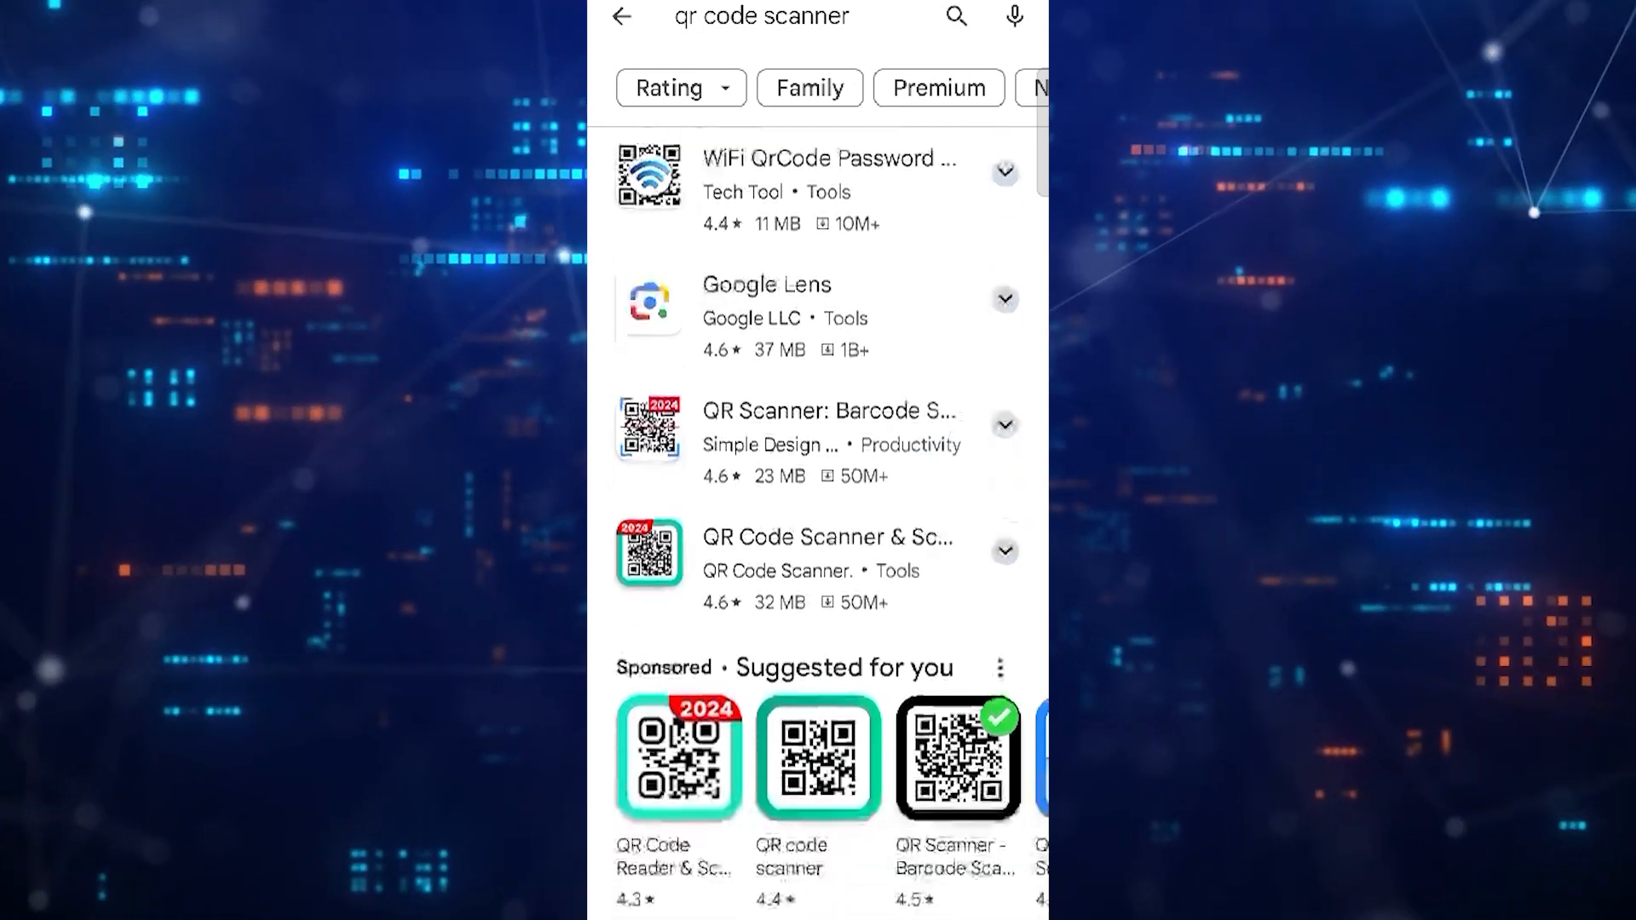
{"action": "scroll", "scroll_direction": "down", "scroll_amount": 3}
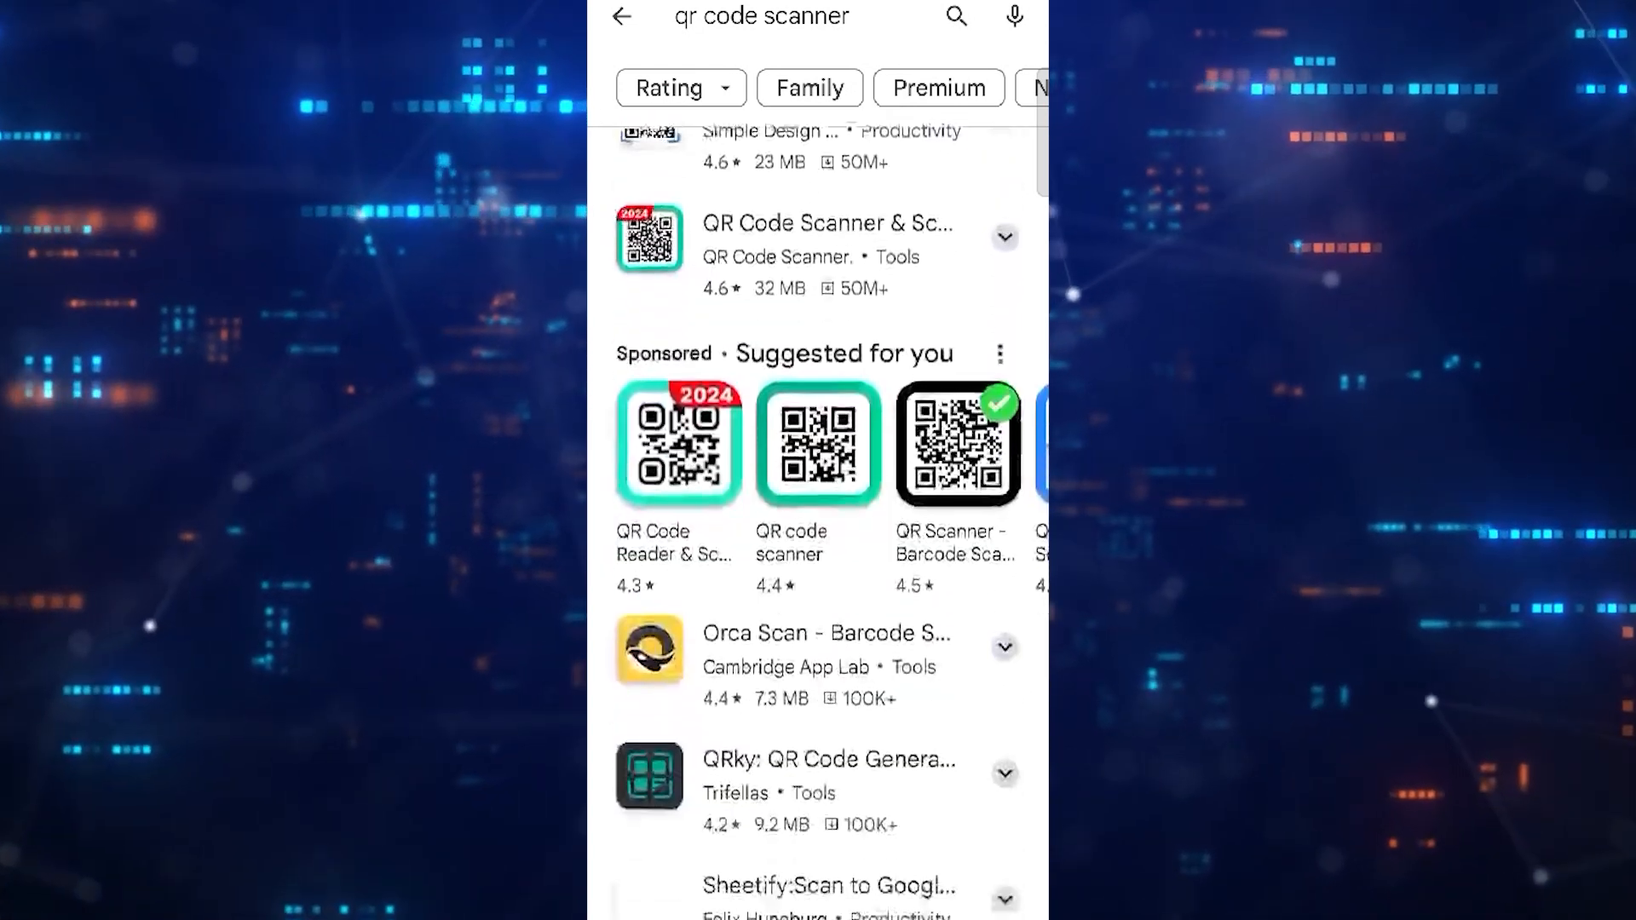